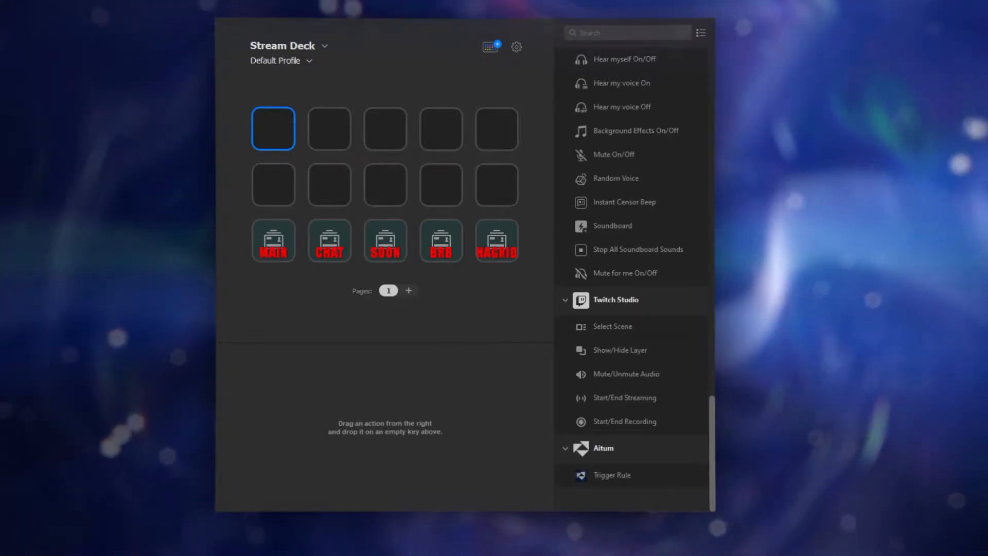
{"action": "mouse_move", "coordinate": [435, 86]}
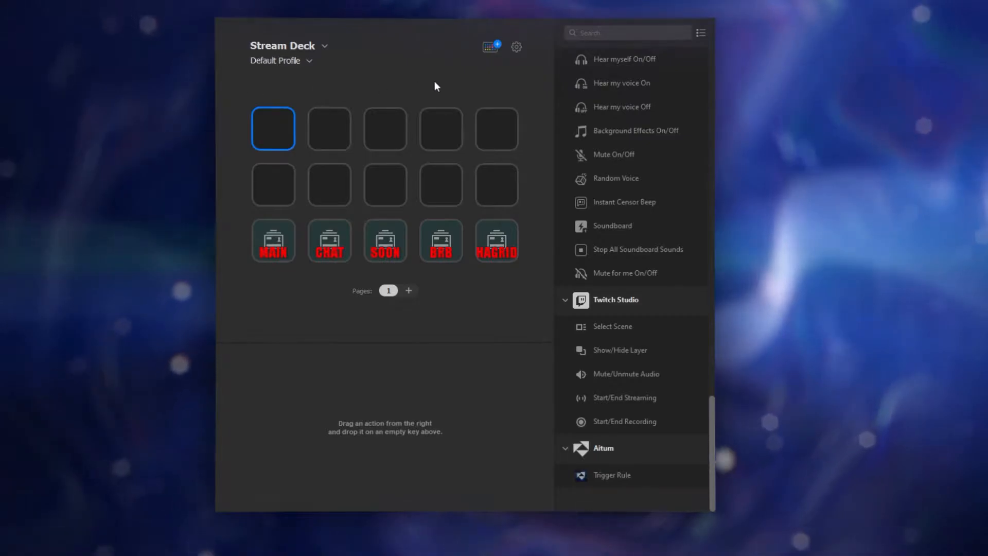
{"action": "mouse_move", "coordinate": [460, 37]}
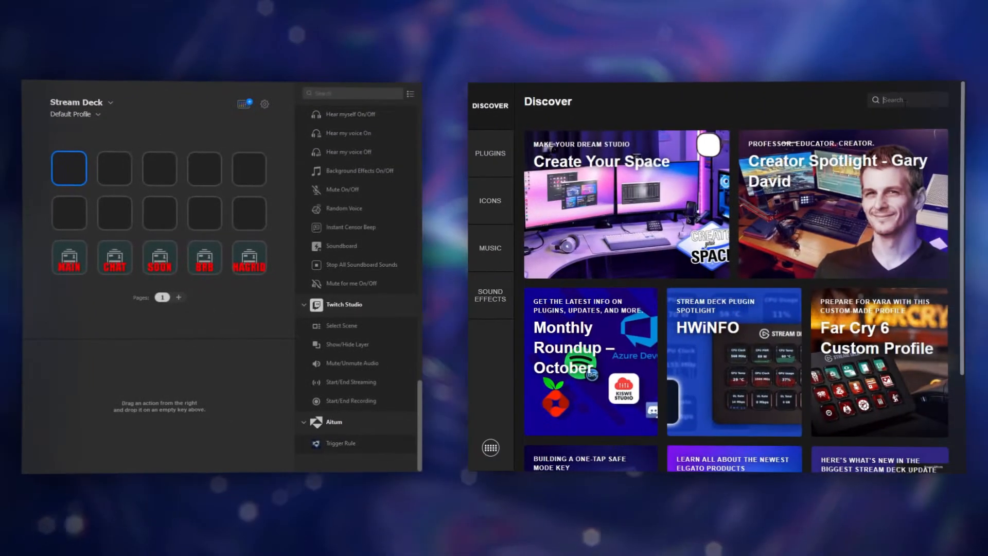
- Search the Stream Deck store for Aitum and install the Aitum TV plugin
{"action": "type", "text": "Aitum"}
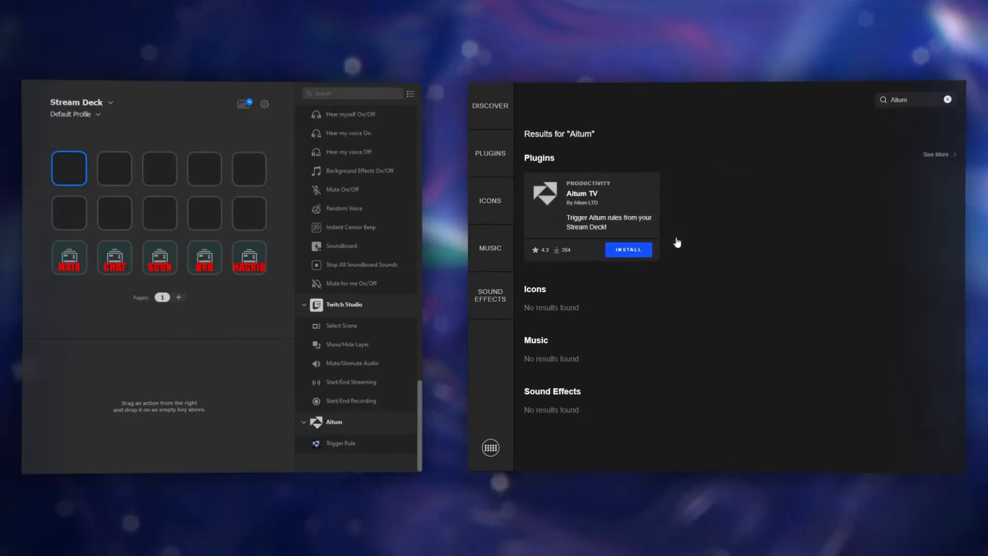
{"action": "left_click", "coordinate": [628, 250]}
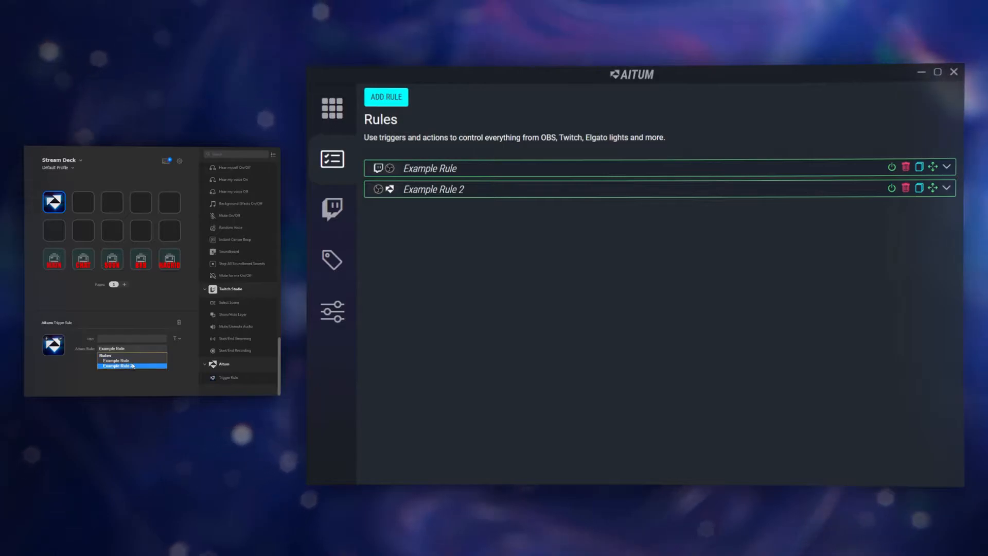
- Set the key's Trigger Rule action to Aitum's Example Rule
{"action": "left_click", "coordinate": [117, 359]}
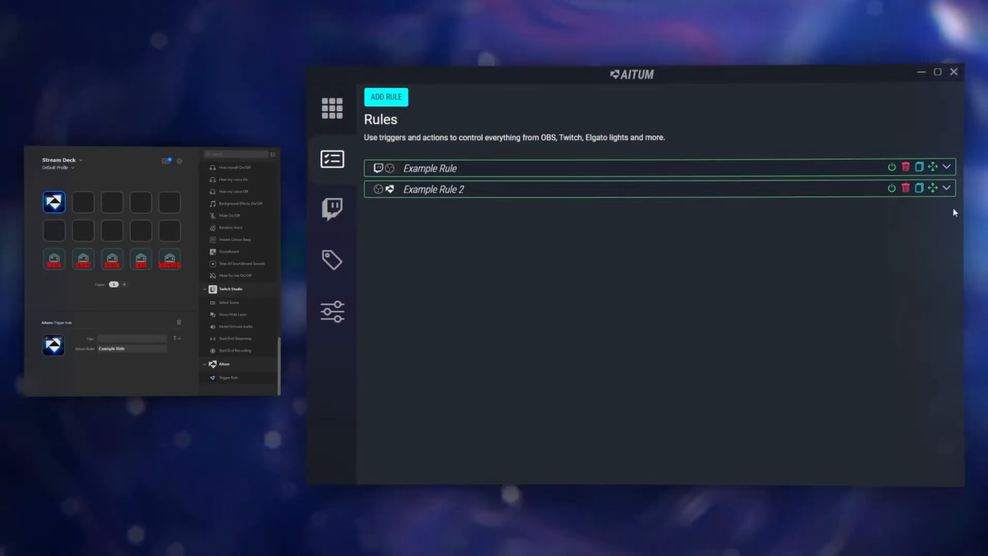
- Delete Example Rule's Twitch Redemption trigger, confirm, and collapse the rule
{"action": "left_click", "coordinate": [946, 167]}
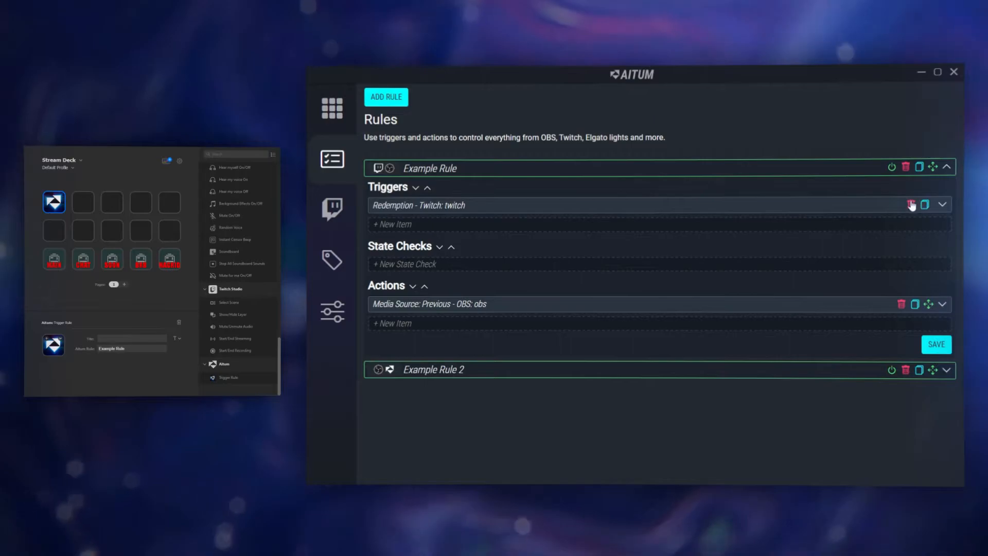
{"action": "left_click", "coordinate": [912, 204]}
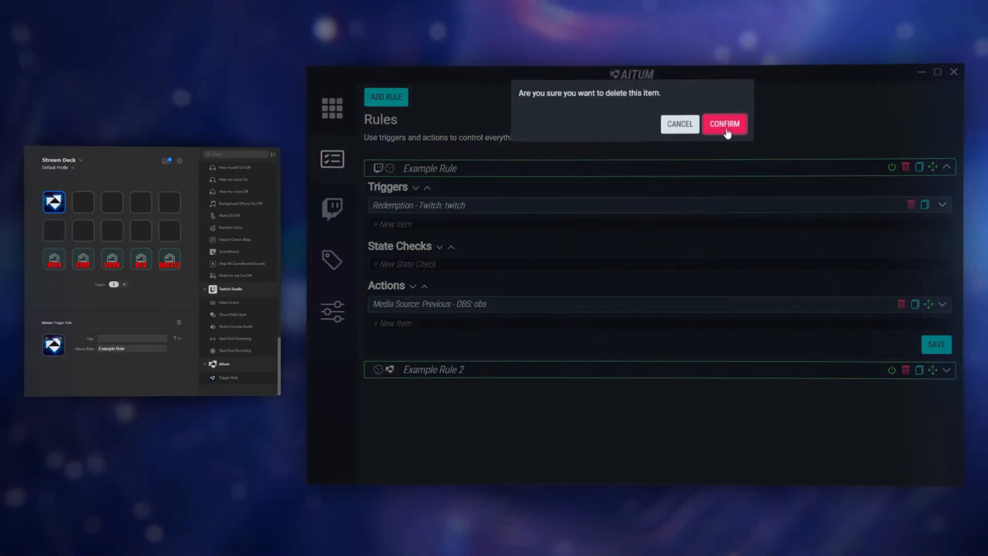
{"action": "left_click", "coordinate": [724, 124]}
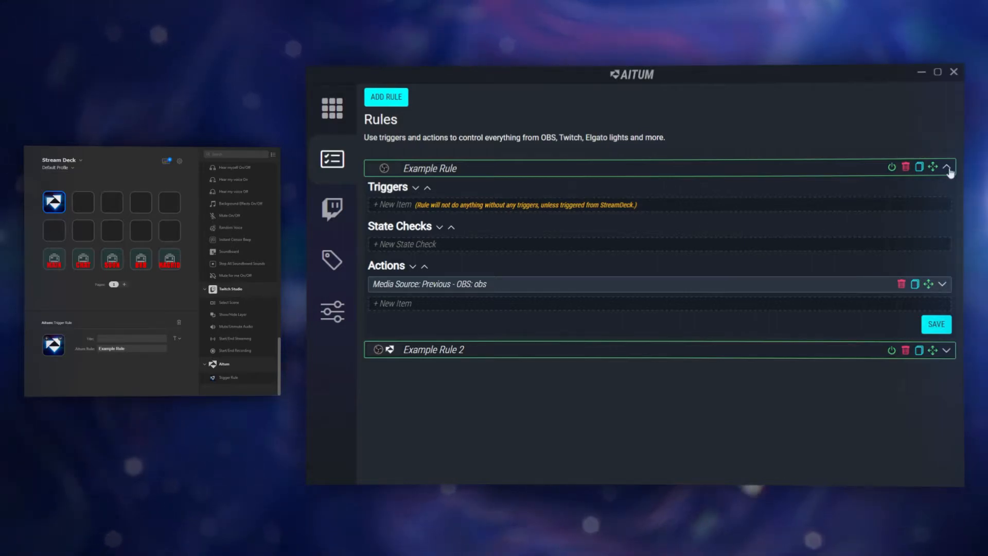
{"action": "left_click", "coordinate": [947, 167]}
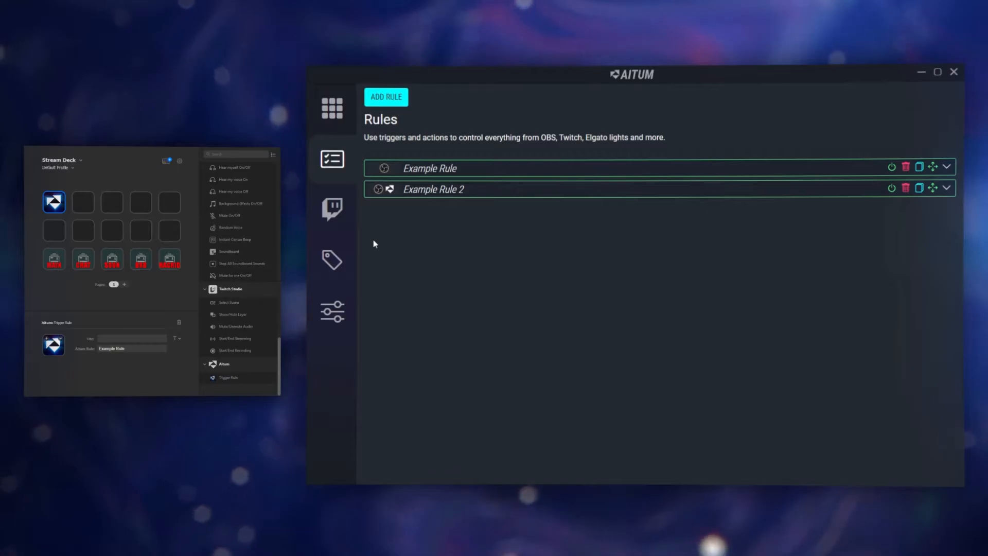
- Check the Twitch redemption groups, then start a blank new rule from Rules
{"action": "left_click", "coordinate": [332, 208]}
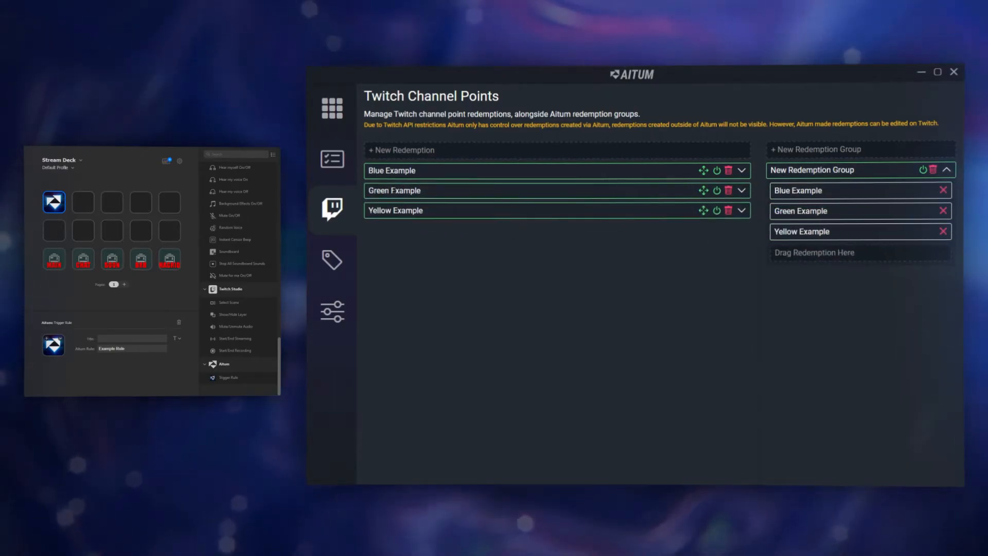
{"action": "left_click", "coordinate": [332, 159]}
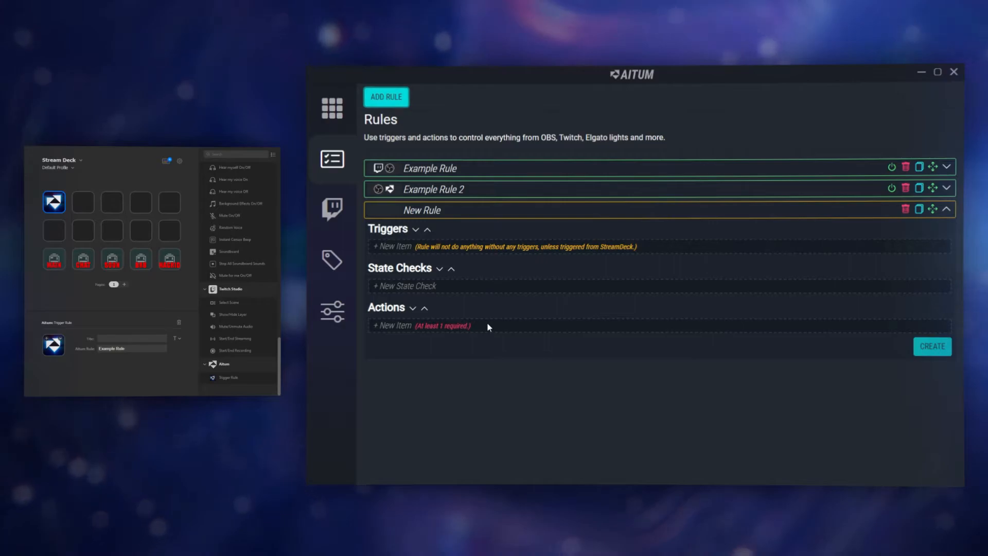
- Add an action to the new rule with message type Disable Redemption Group
{"action": "left_click", "coordinate": [393, 326]}
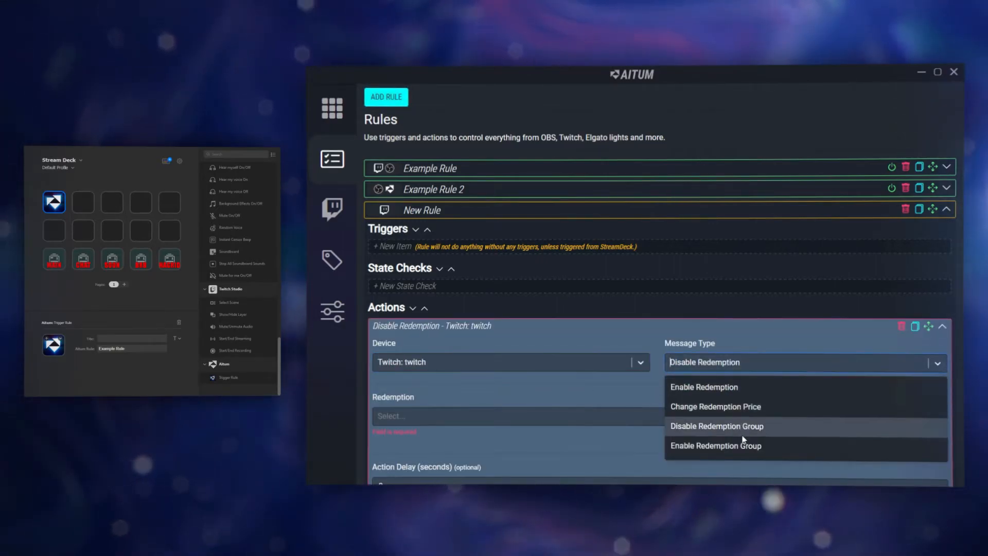
{"action": "left_click", "coordinate": [716, 445]}
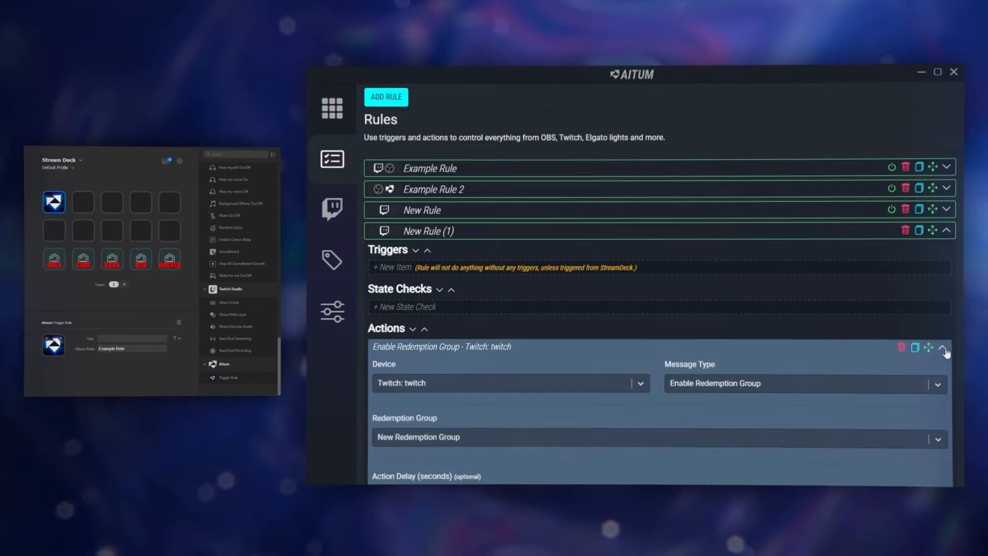
- Change New Rule (1)'s message type to Enable Redemption Group
{"action": "left_click", "coordinate": [806, 383]}
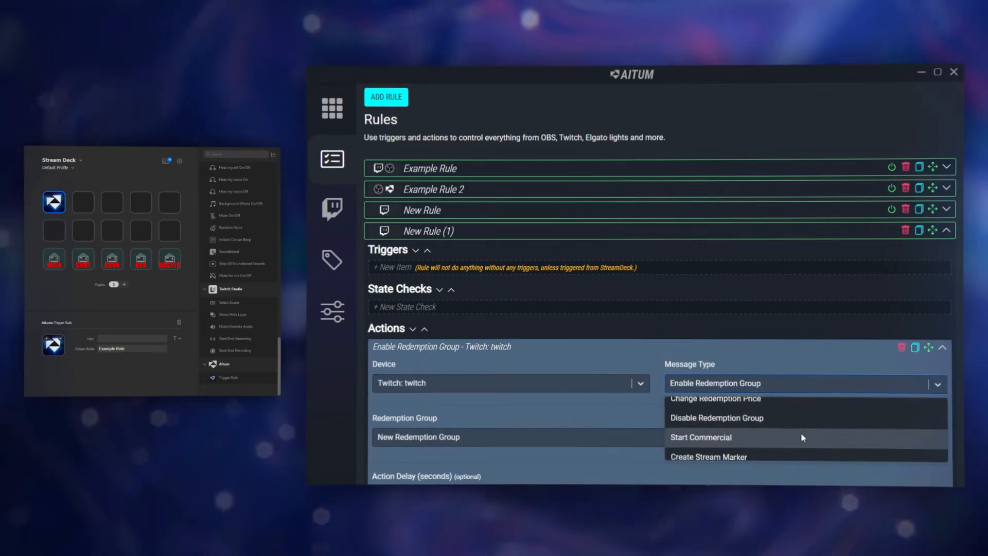
{"action": "left_click", "coordinate": [717, 417]}
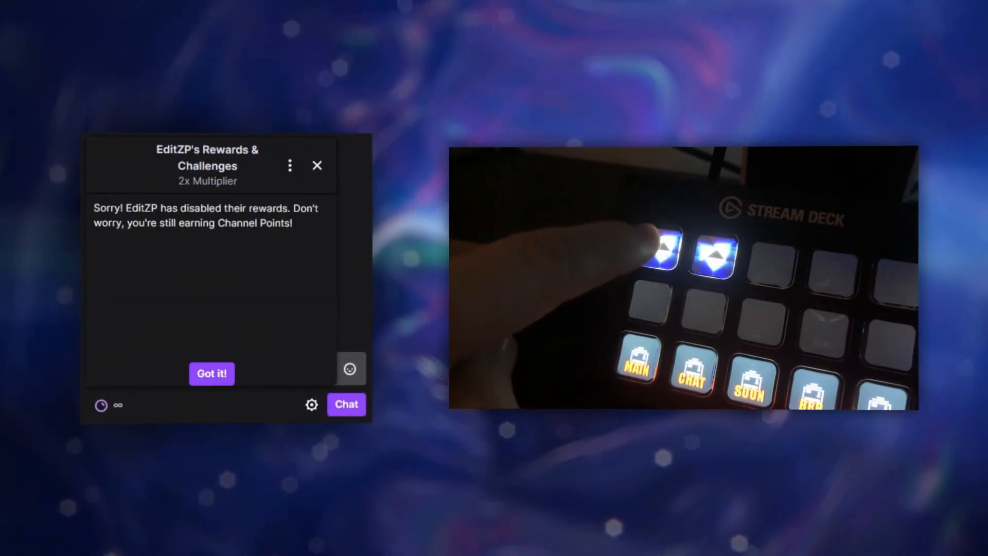
- Dismiss Twitch's rewards-disabled notice with Got it!
{"action": "left_click", "coordinate": [211, 373]}
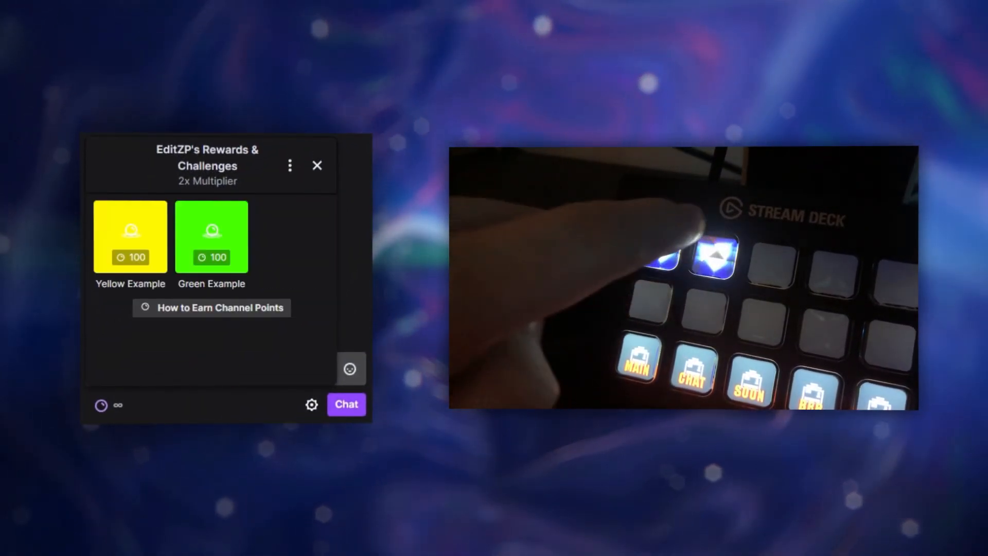